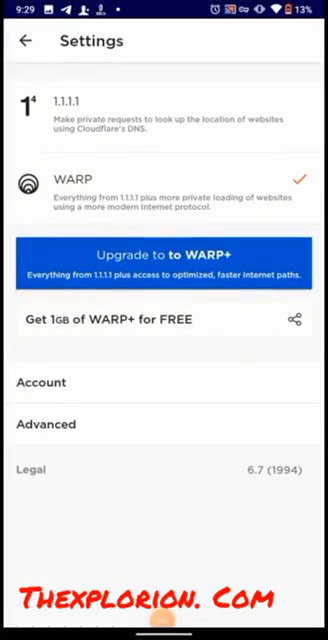
Go to Advanced settings and into Connection options.
left_click(46, 424)
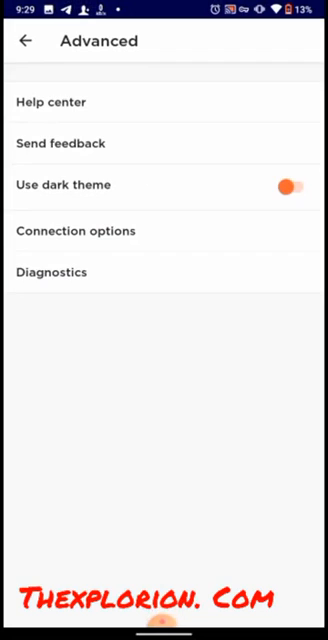
left_click(76, 231)
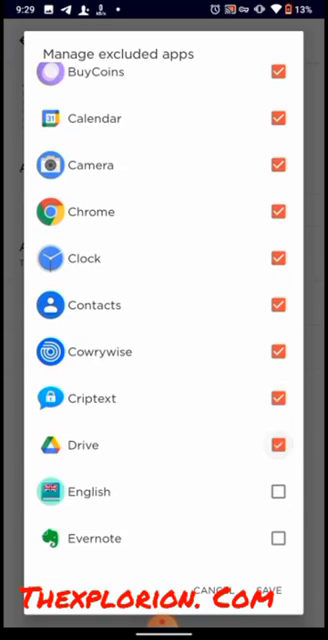
Scroll the excluded-apps list while marking BuyCoins through NoRoot Firewall for exclusion.
scroll("down", 3)
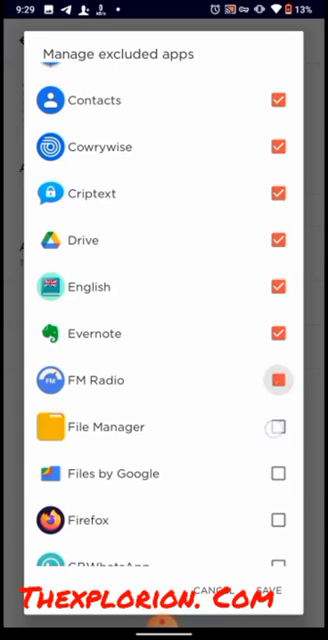
scroll("down", 3)
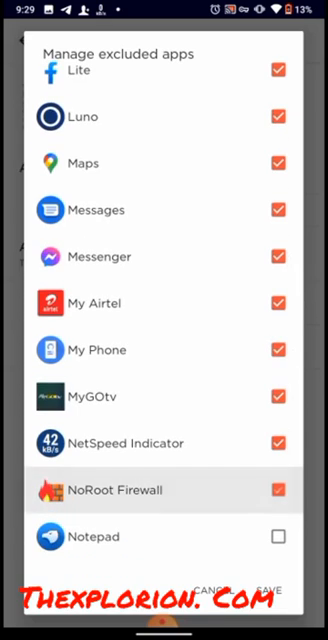
Exclude Notepad through Tidio, including PiggyVest, leaving Quoted Replies unticked.
scroll("down", 3)
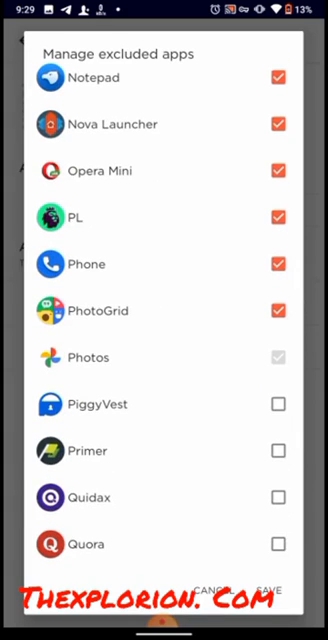
left_click(279, 404)
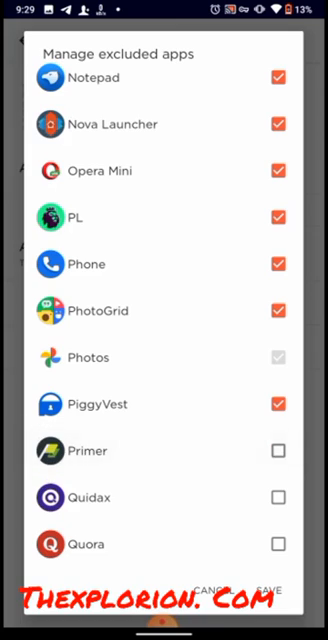
scroll("down", 3)
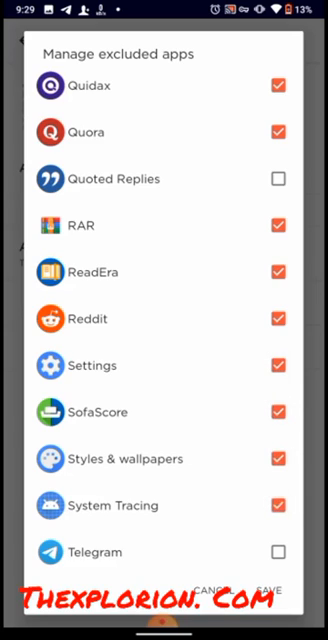
scroll("down", 3)
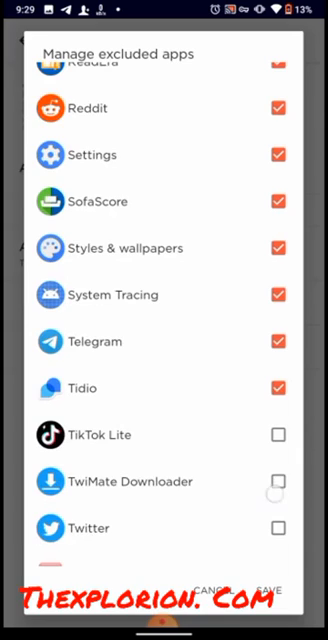
Exclude UBA Mobile, Video Panda, VivaVideo, WebMoney Keeper, WhatsApp and XRecorder, then save.
scroll("down", 3)
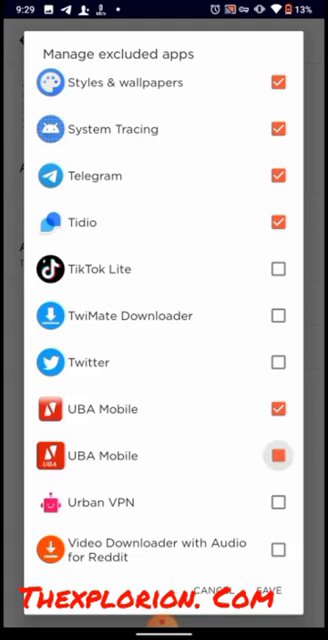
scroll("down", 3)
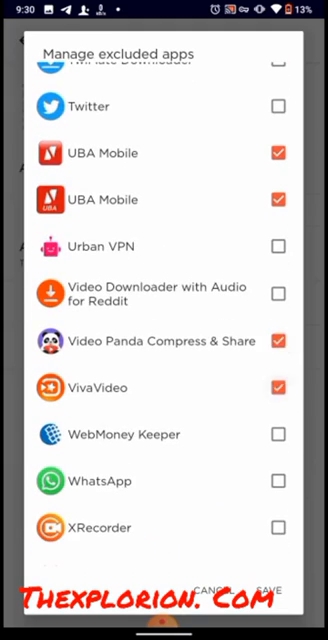
scroll("down", 3)
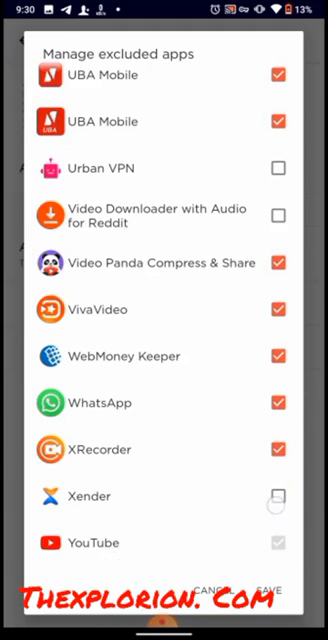
left_click(265, 588)
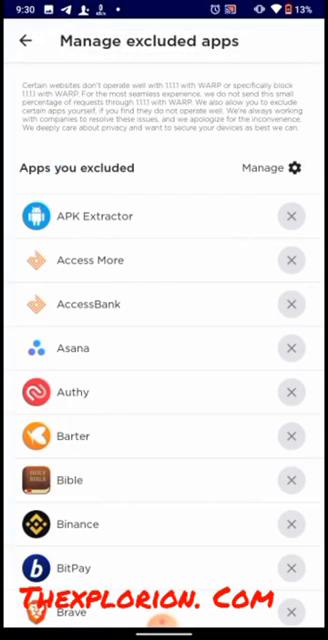